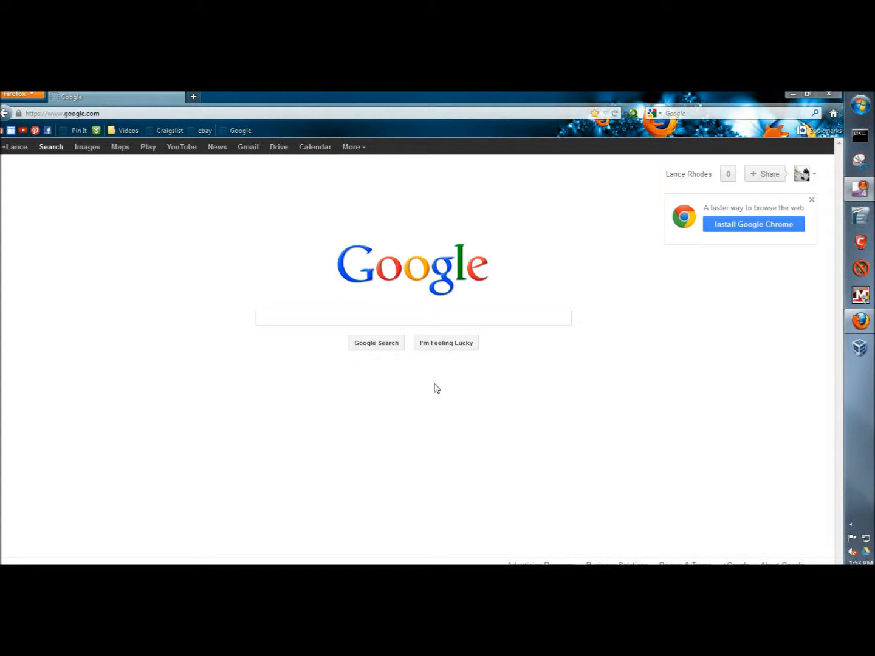
{"action": "mouse_move", "coordinate": [51, 147]}
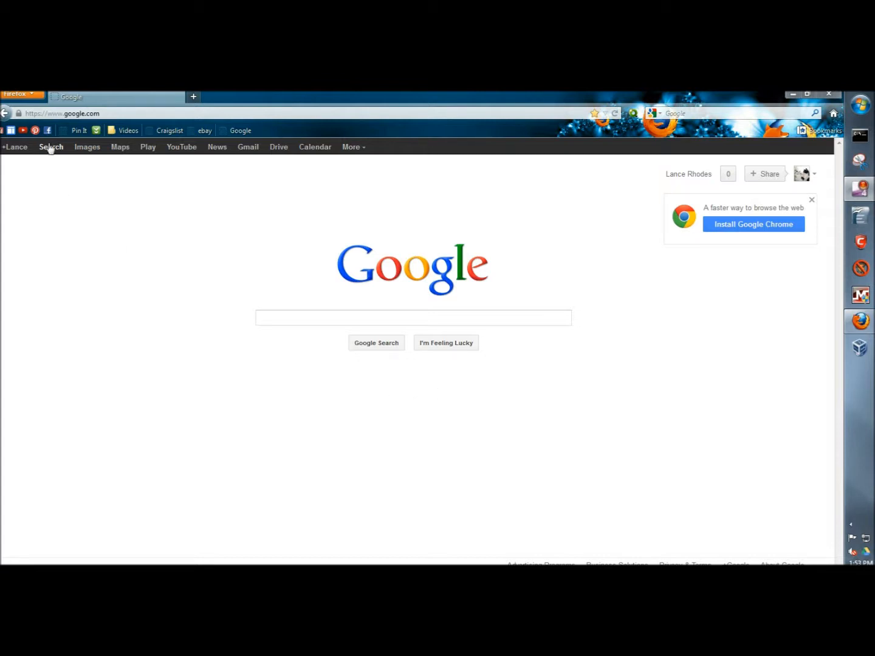
- Open the Add-ons Manager from the Firefox menu
{"action": "left_click", "coordinate": [19, 94]}
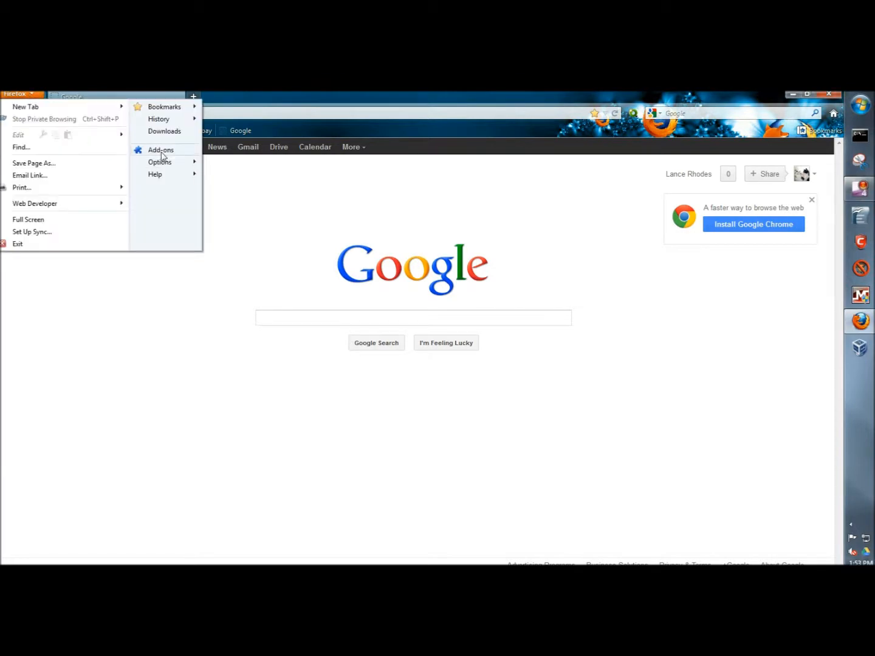
{"action": "left_click", "coordinate": [161, 150]}
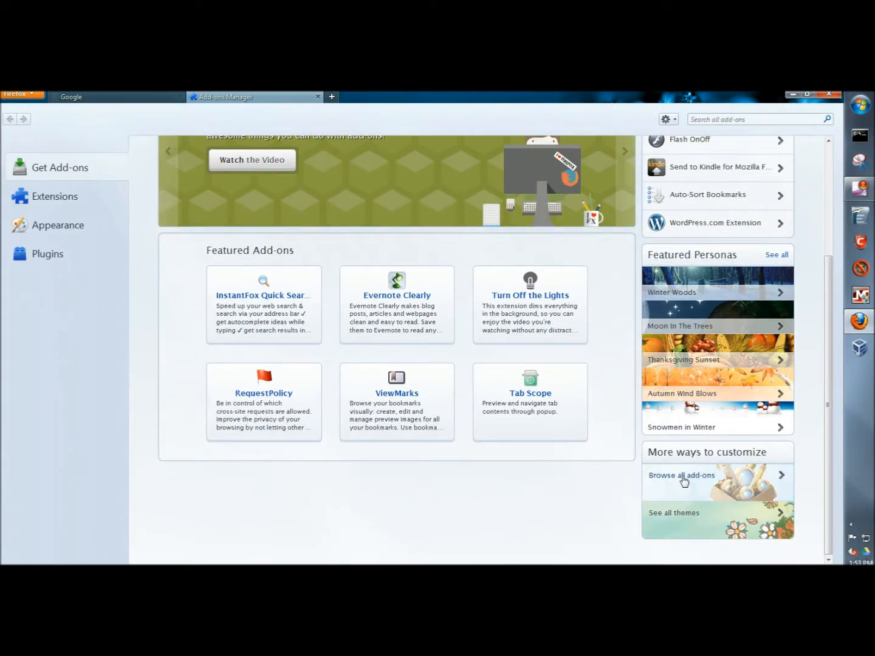
- Browse all add-ons and search the Mozilla site for 'my homepage'
{"action": "left_click", "coordinate": [681, 475]}
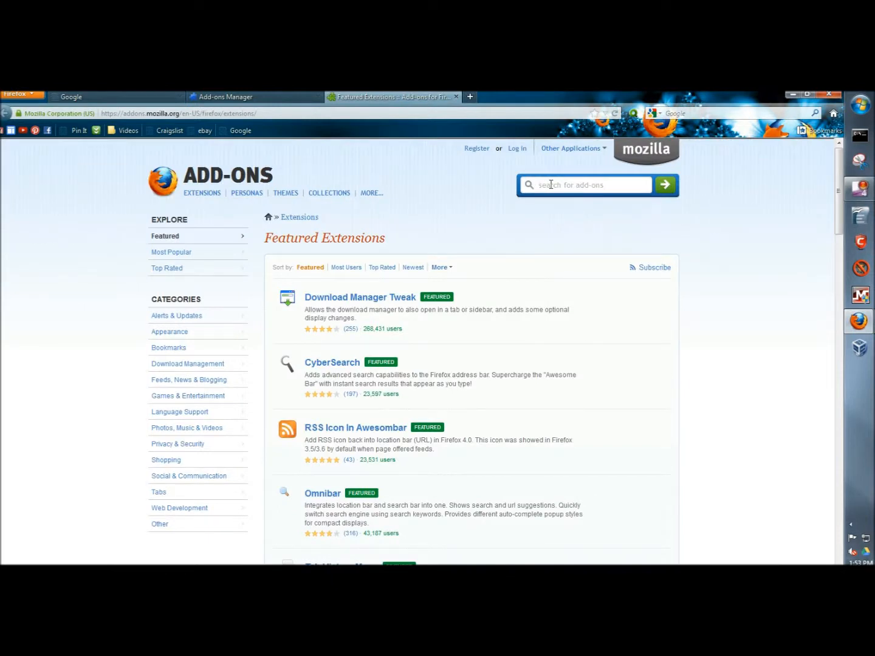
{"action": "type", "text": "my homepage"}
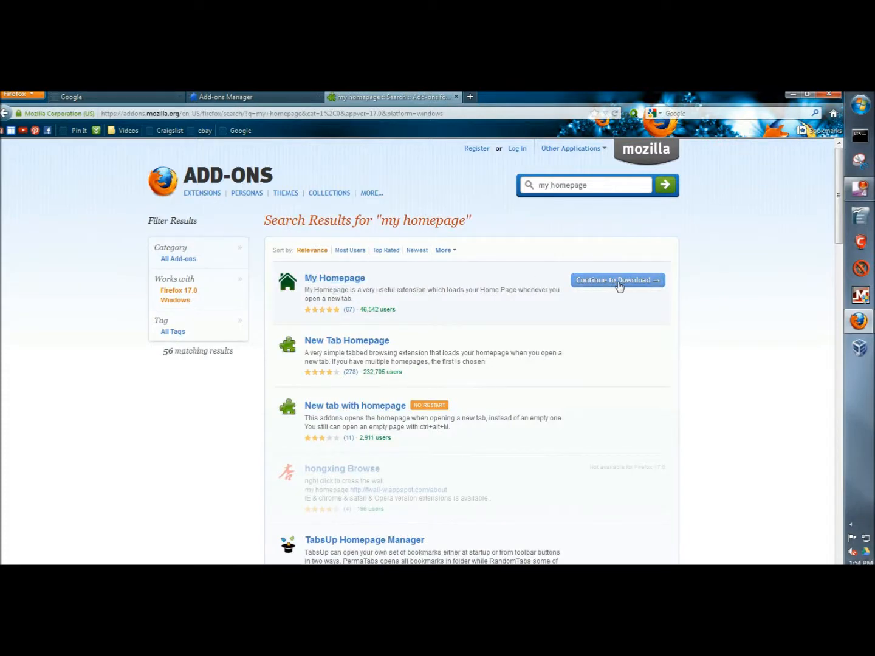
- Go to the My Homepage download page and add the extension to Firefox
{"action": "left_click", "coordinate": [617, 279]}
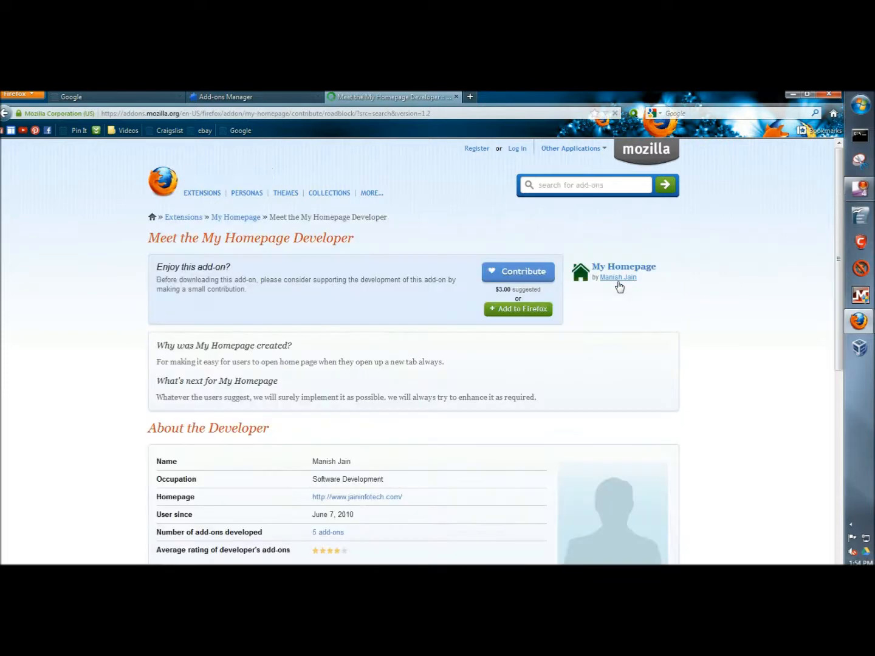
{"action": "scroll", "scroll_direction": "down", "scroll_amount": 3}
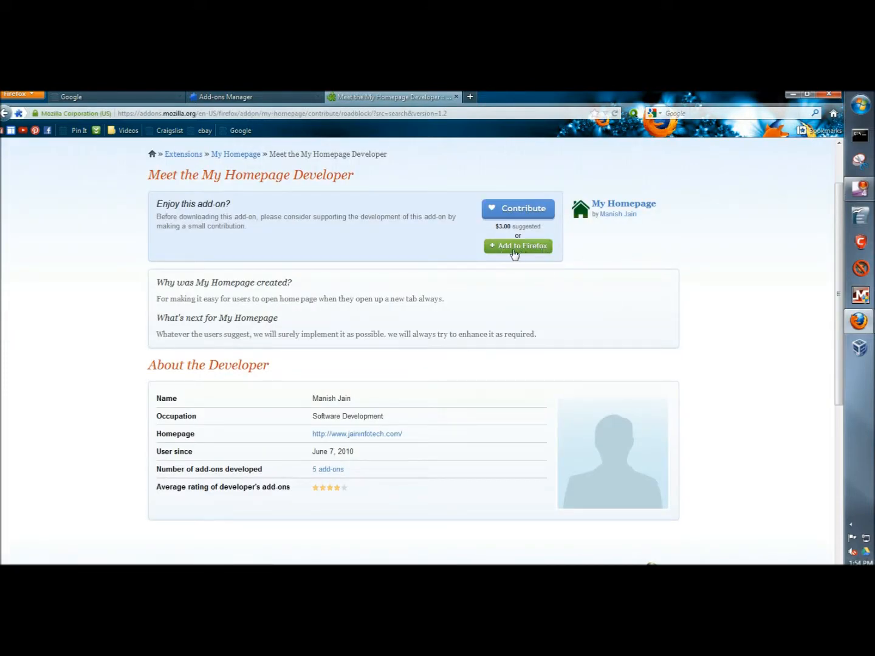
{"action": "left_click", "coordinate": [518, 246]}
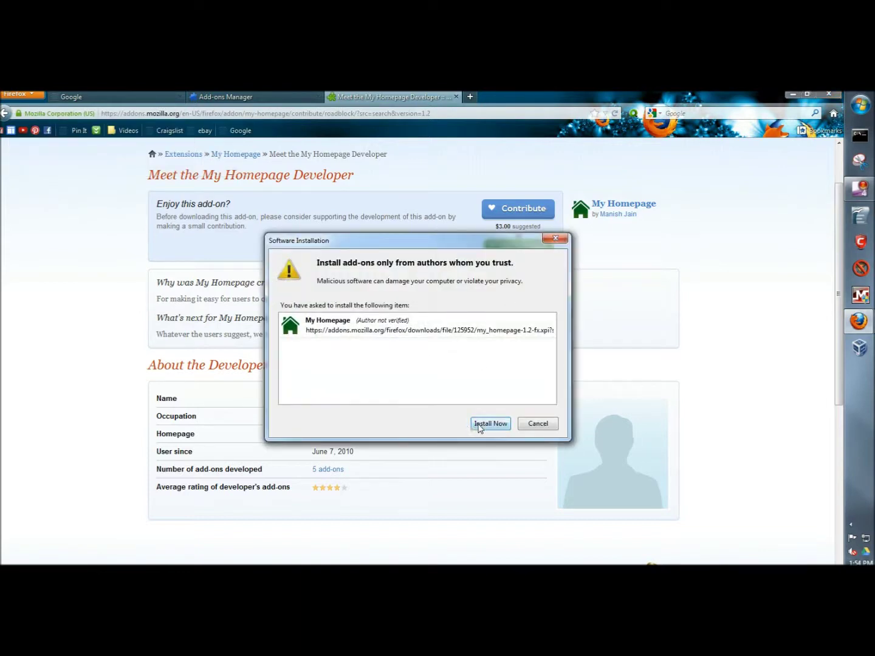
- Confirm installing My Homepage and restart Firefox to finish
{"action": "left_click", "coordinate": [491, 423]}
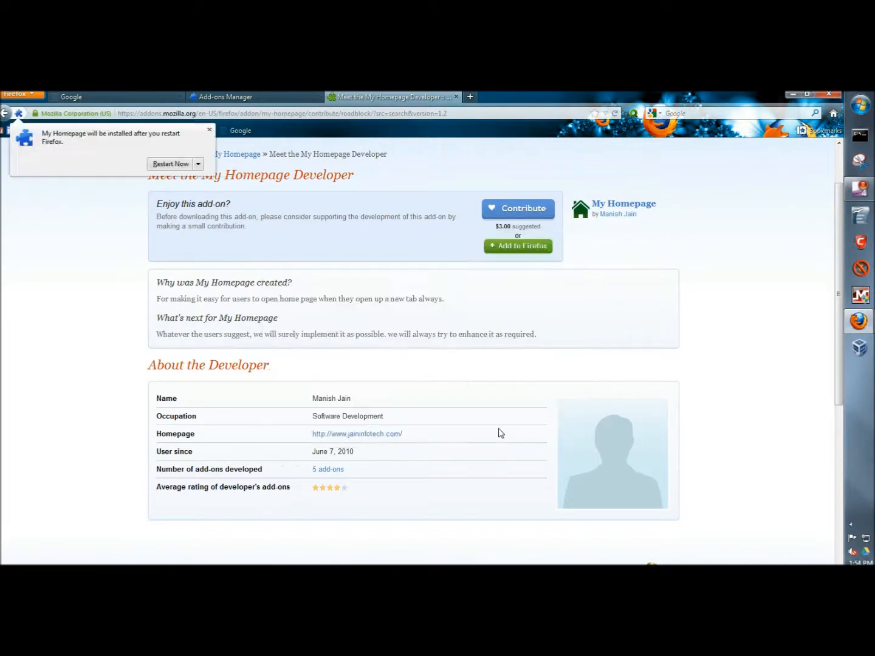
{"action": "mouse_move", "coordinate": [169, 177]}
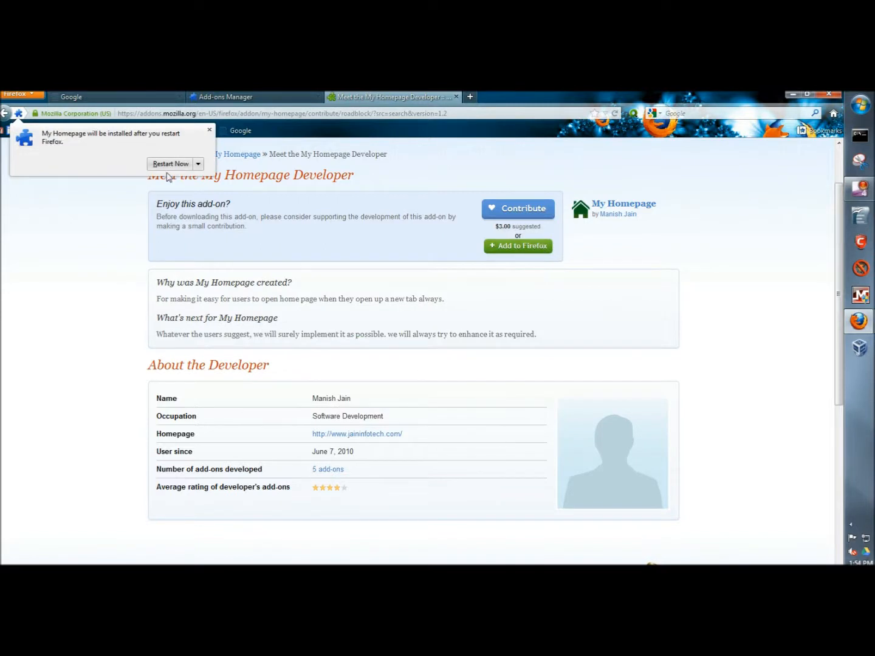
{"action": "mouse_move", "coordinate": [173, 168]}
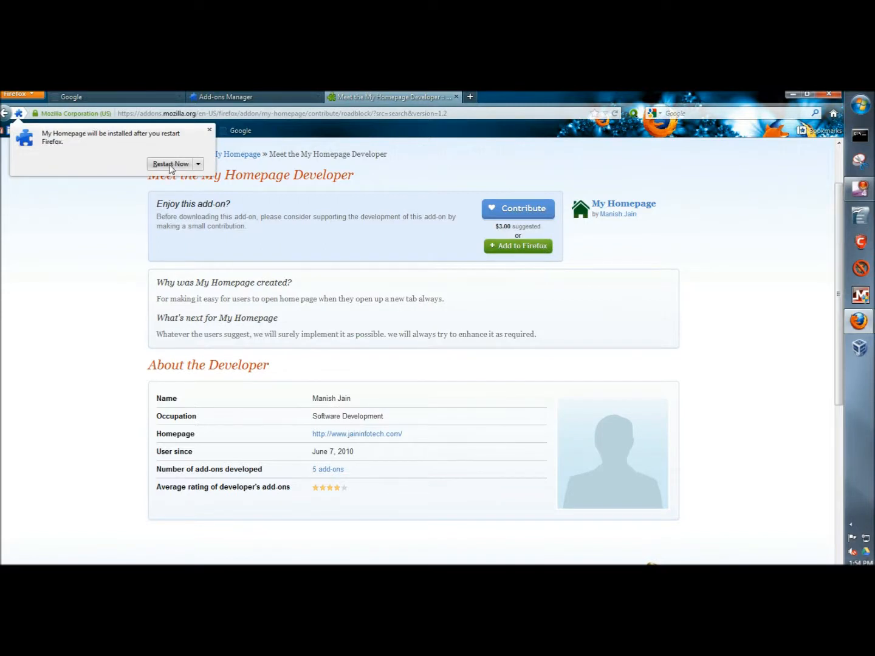
{"action": "left_click", "coordinate": [170, 164]}
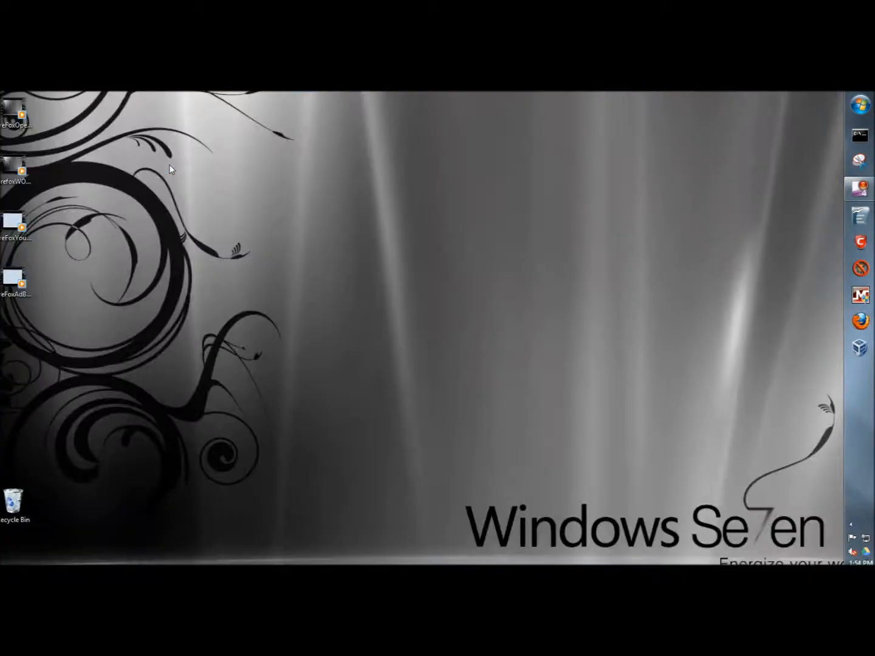
- Open a new tab and confirm it loads the Google homepage
{"action": "left_click", "coordinate": [860, 320]}
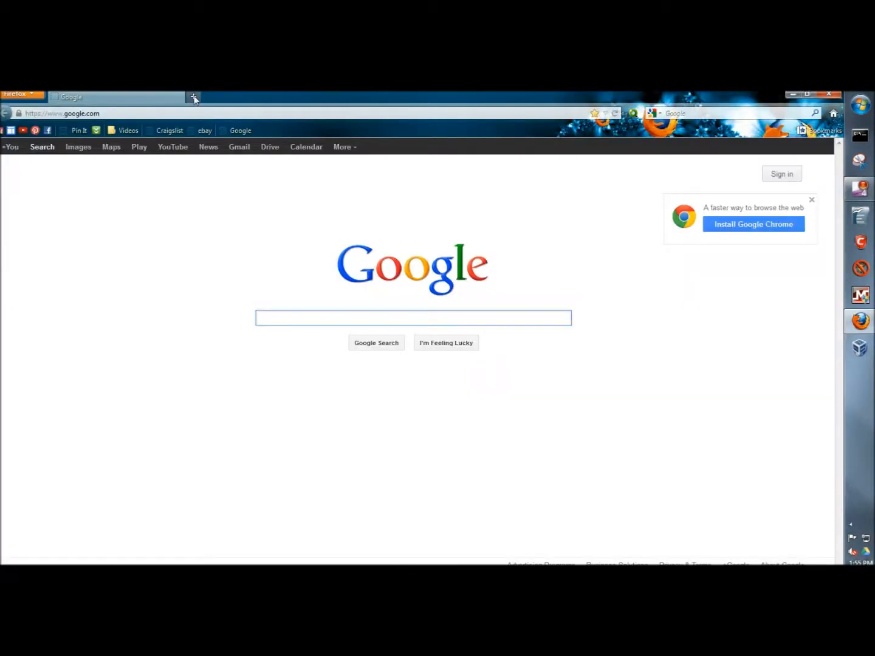
{"action": "left_click", "coordinate": [194, 97]}
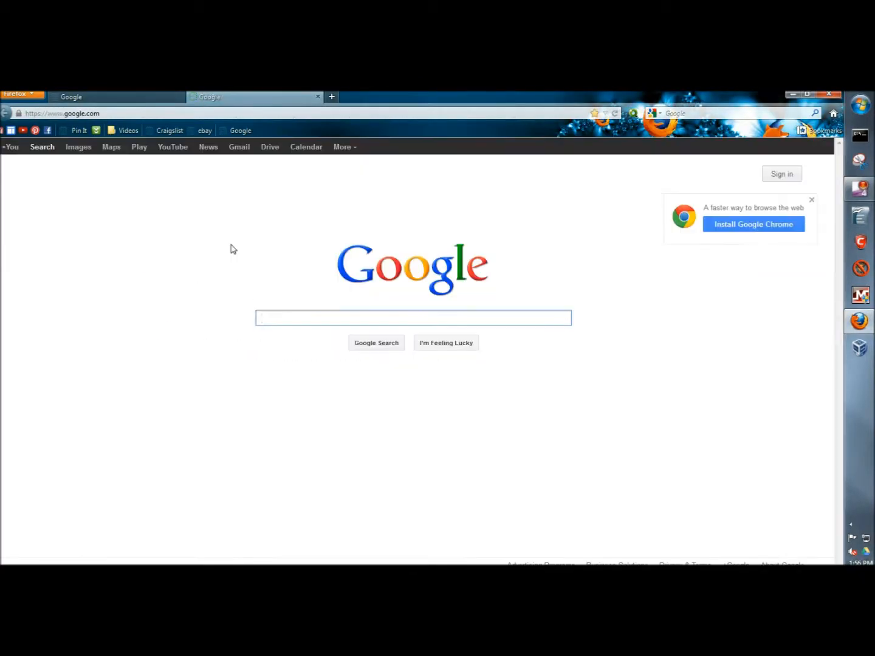
{"action": "mouse_move", "coordinate": [227, 327]}
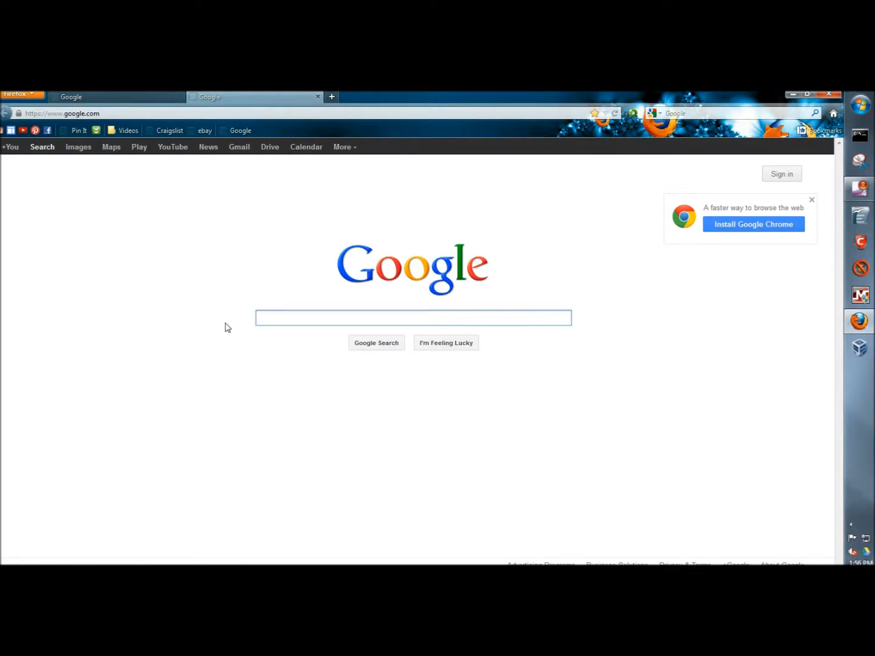
{"action": "left_click", "coordinate": [413, 319]}
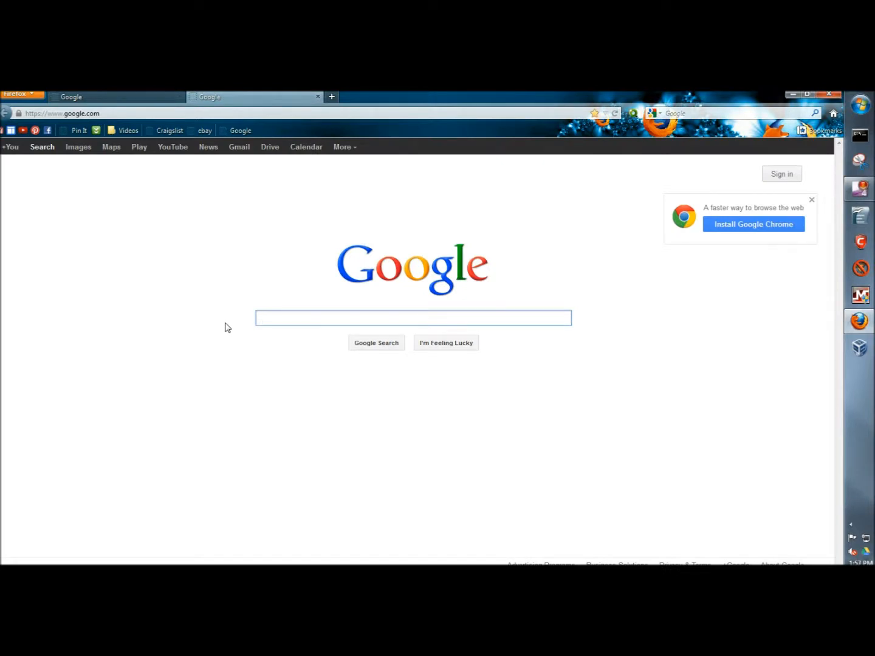
{"action": "left_click", "coordinate": [414, 318]}
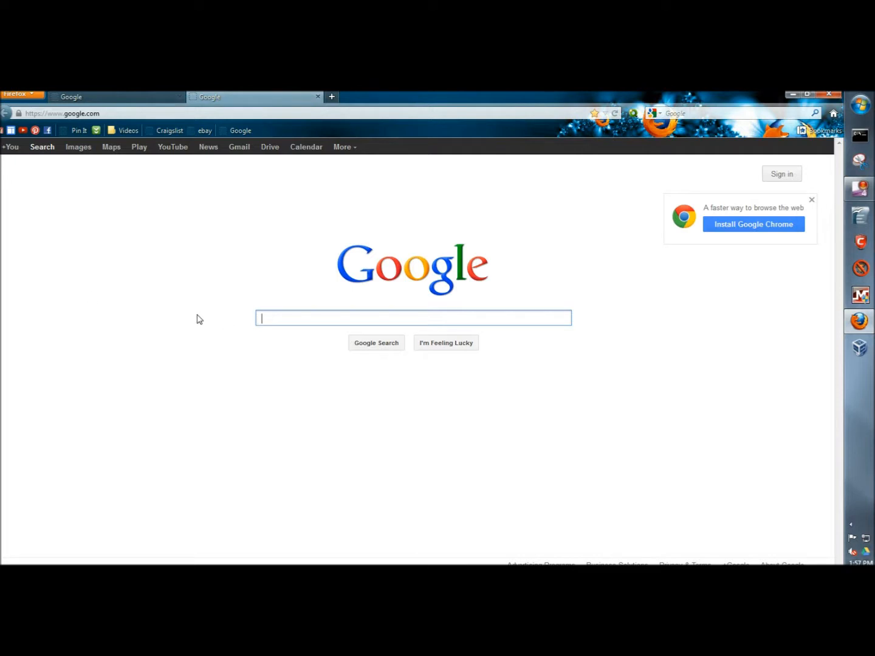